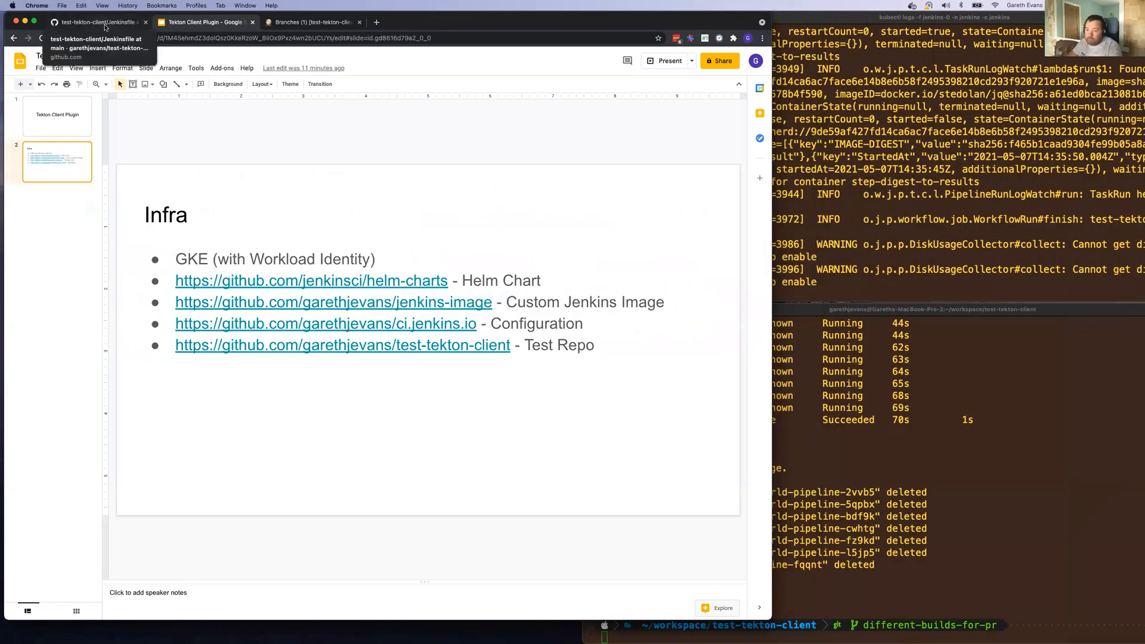
Step: Read the test-tekton-client Jenkinsfile that runs a Tekton pipeline, then return to the repo home
left_click(95, 22)
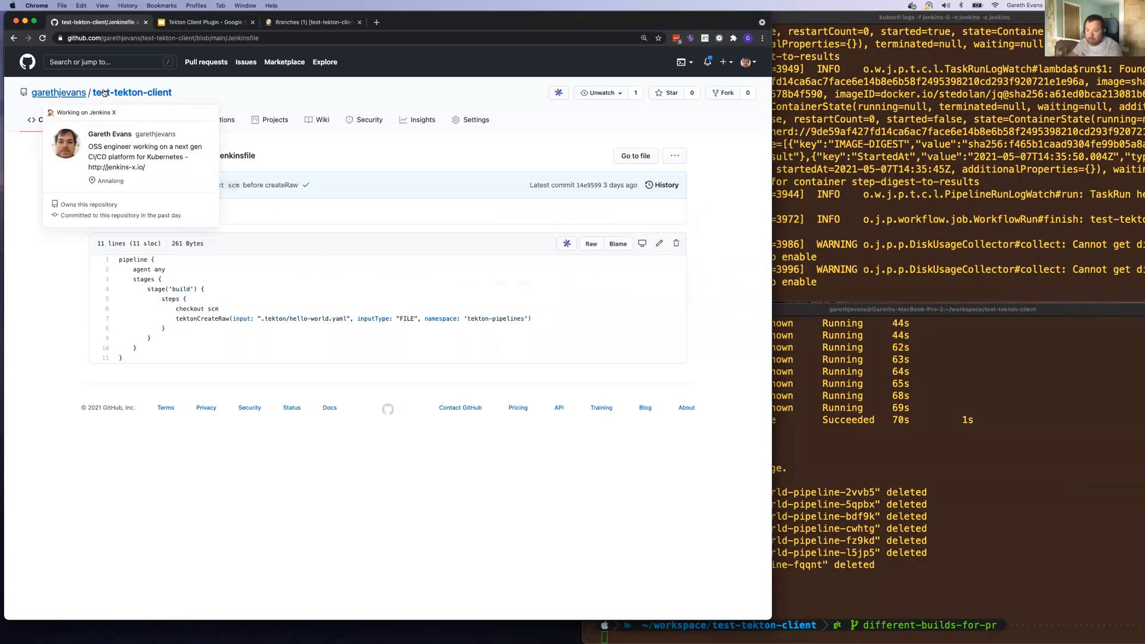
left_click(131, 92)
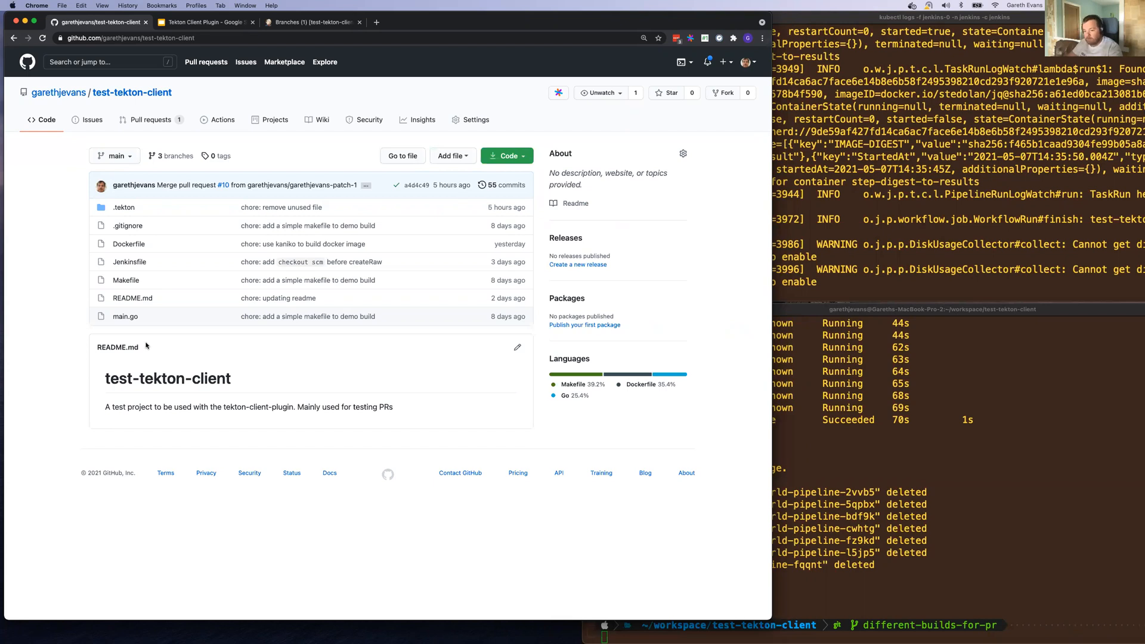
mouse_move(129, 261)
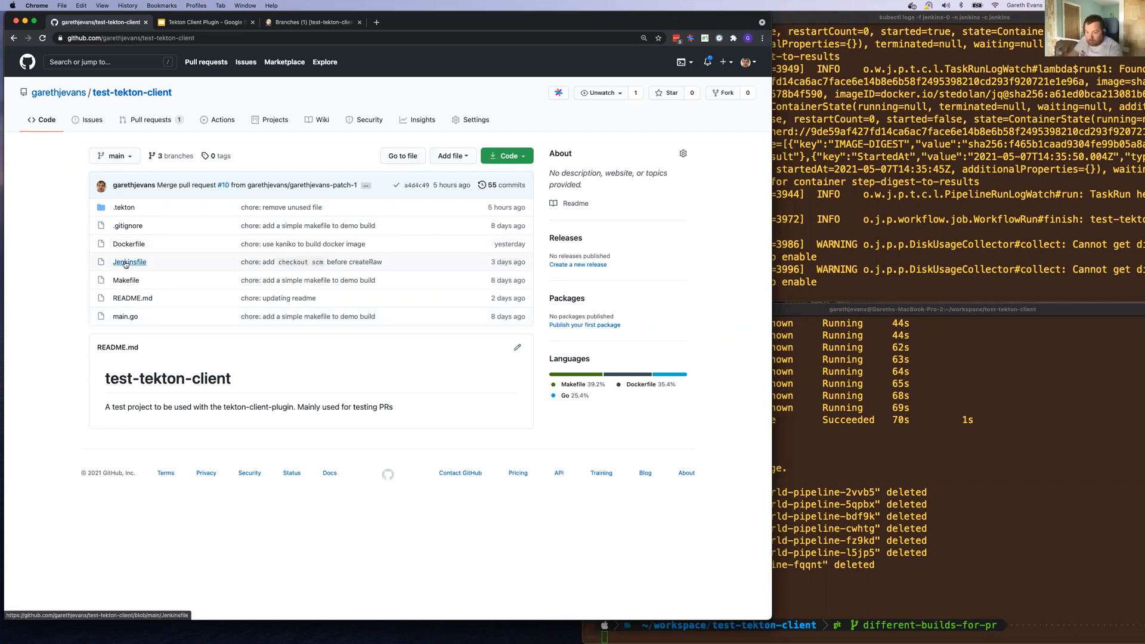
mouse_move(129, 261)
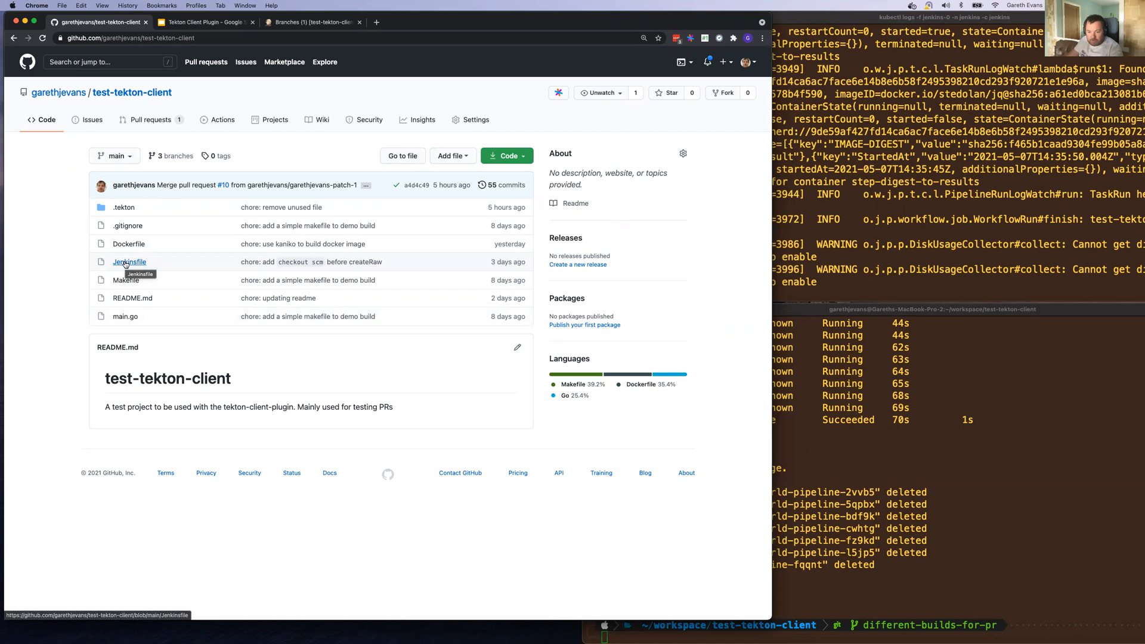
left_click(130, 261)
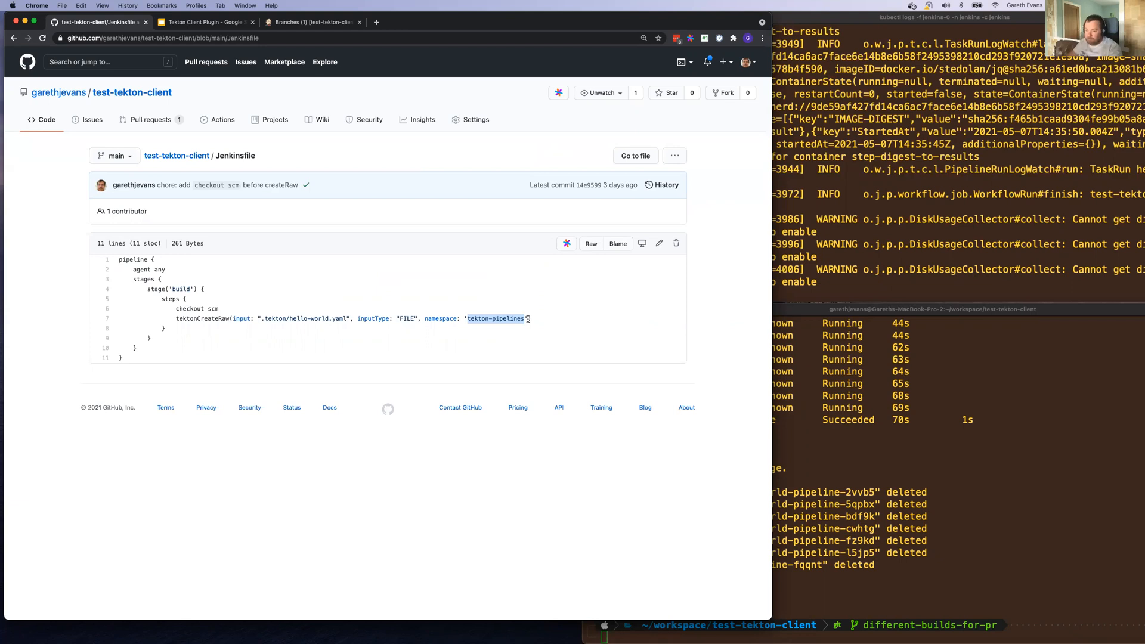
left_click(131, 92)
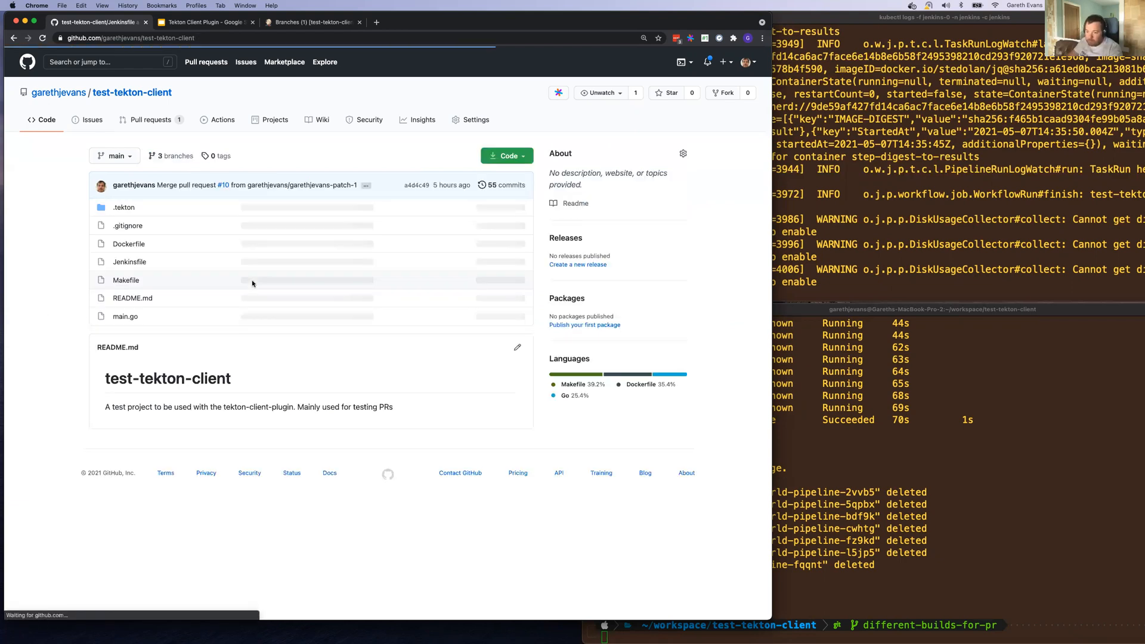
Step: Read .tekton/hello-world.yaml with its fetch-repo, build-application and kaniko docker-build tasks
left_click(123, 207)
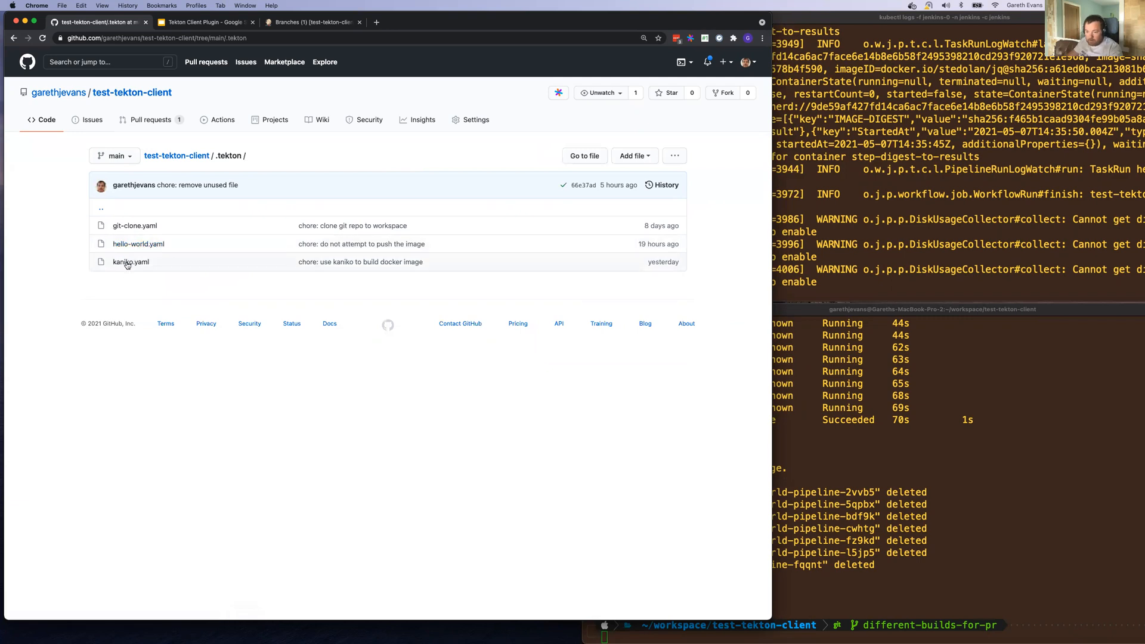
left_click(137, 244)
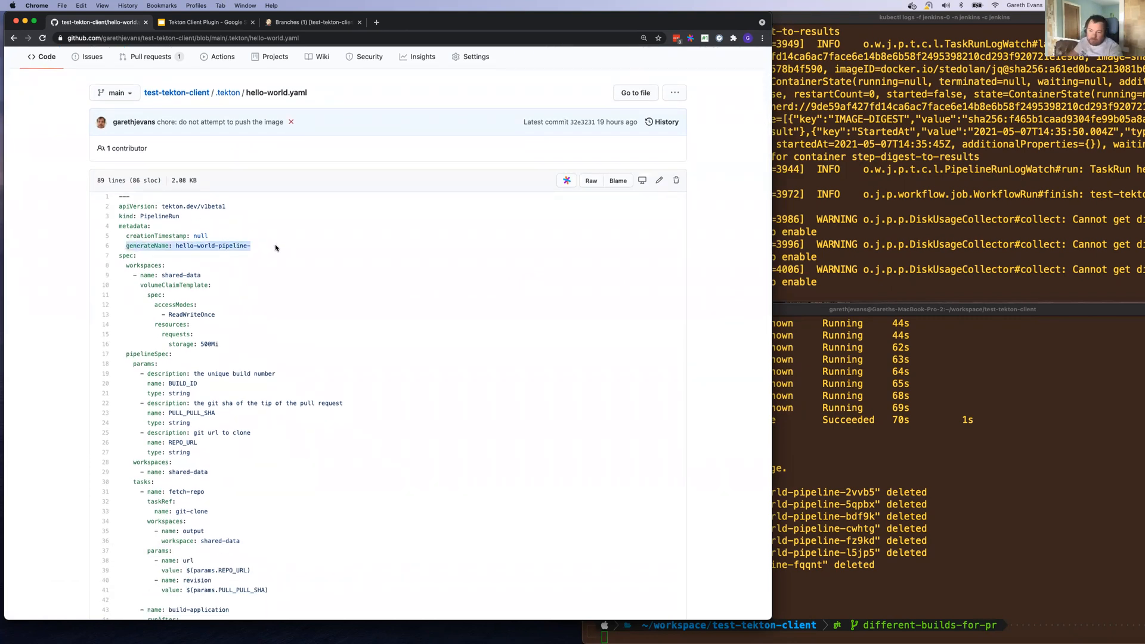
scroll("down", 3)
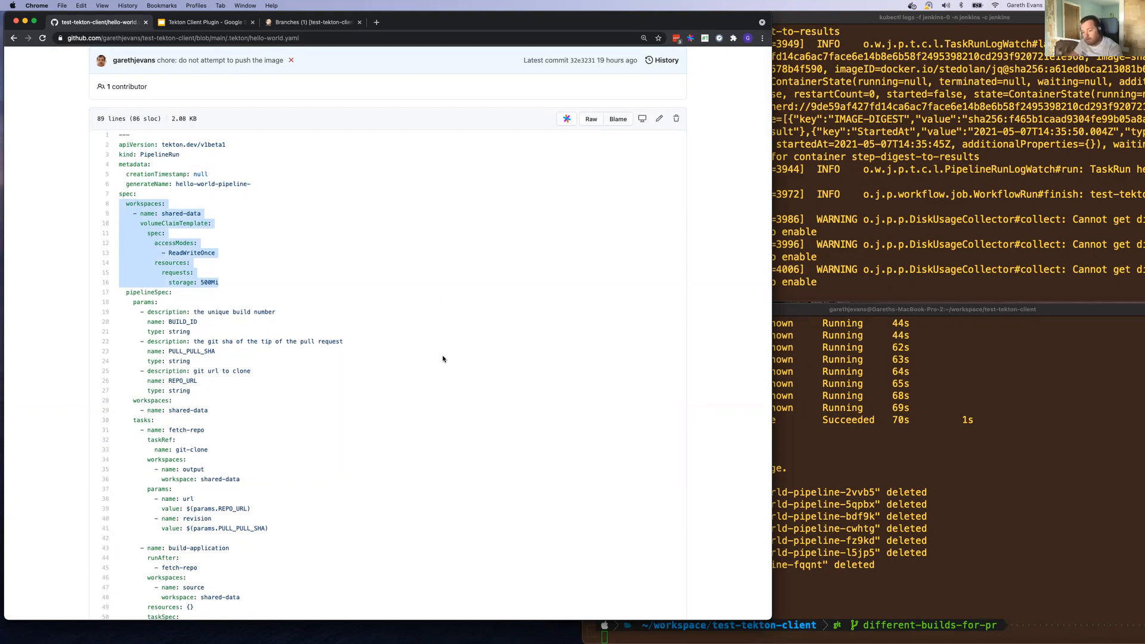
scroll("down", 3)
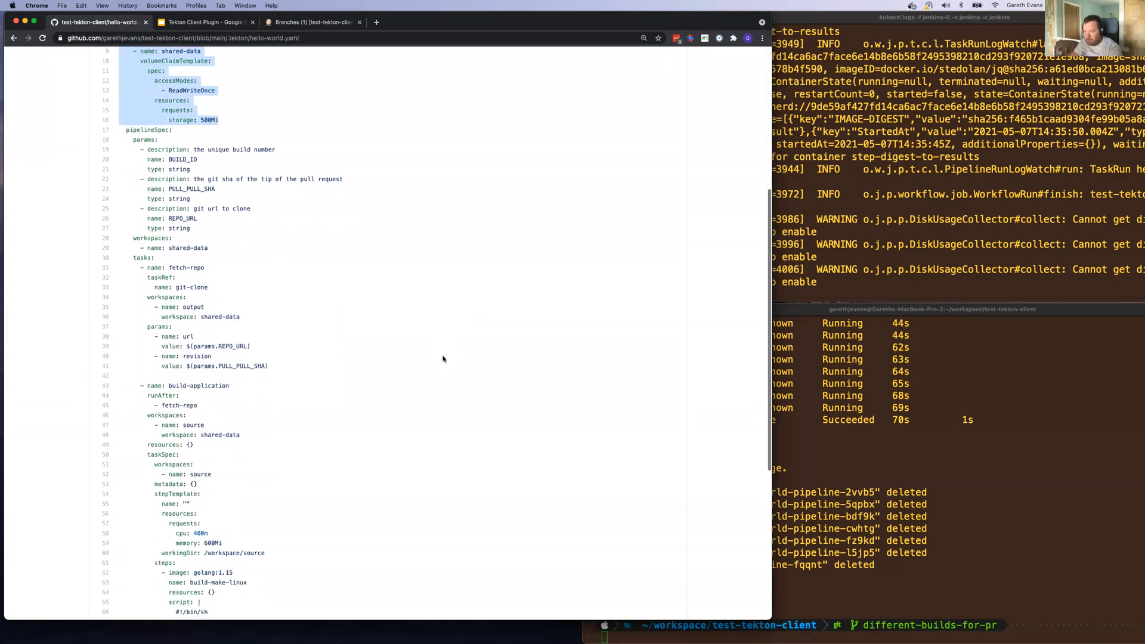
scroll("down", 3)
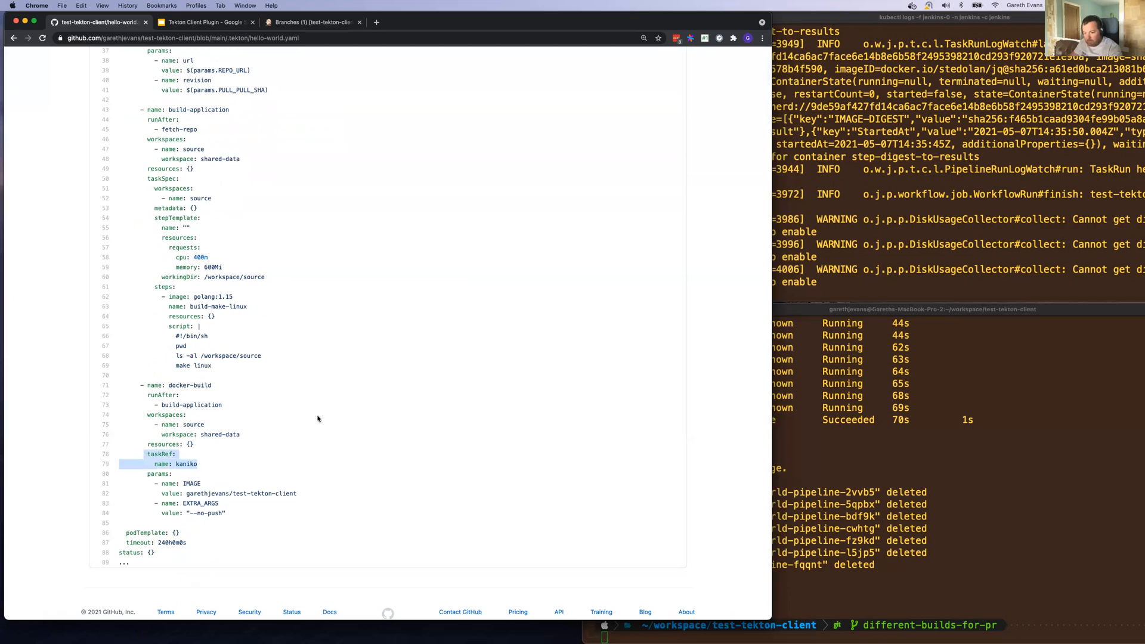
mouse_move(307, 216)
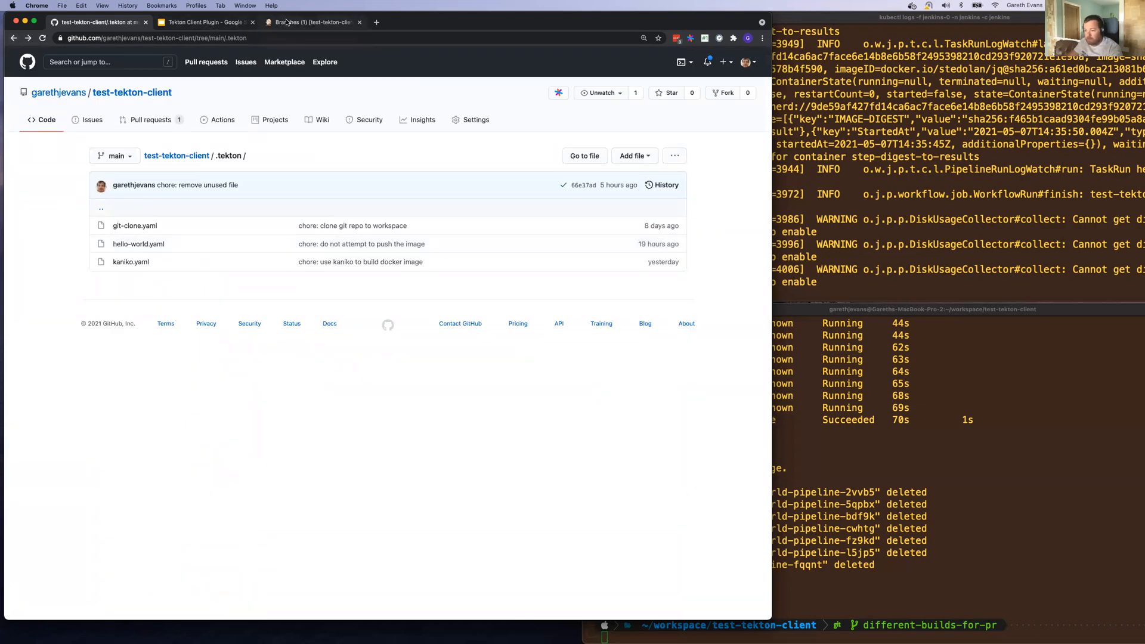
Step: Open the Jenkins main branch page of test-tekton-client and watch pods with 'get pods -w'
left_click(310, 22)
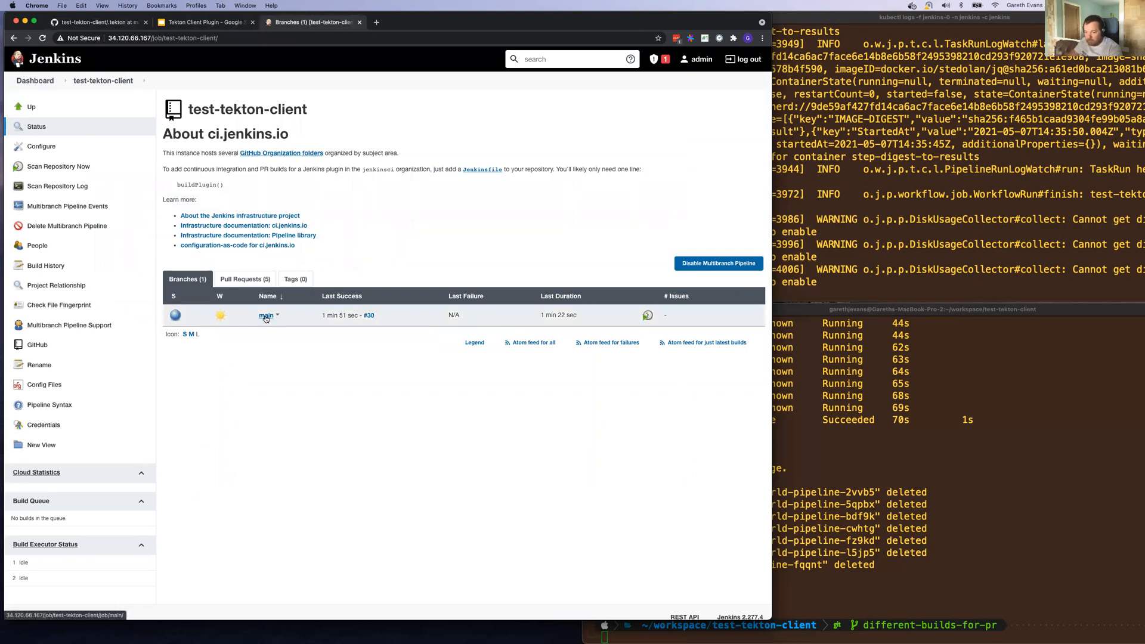
left_click(265, 315)
type("kc")
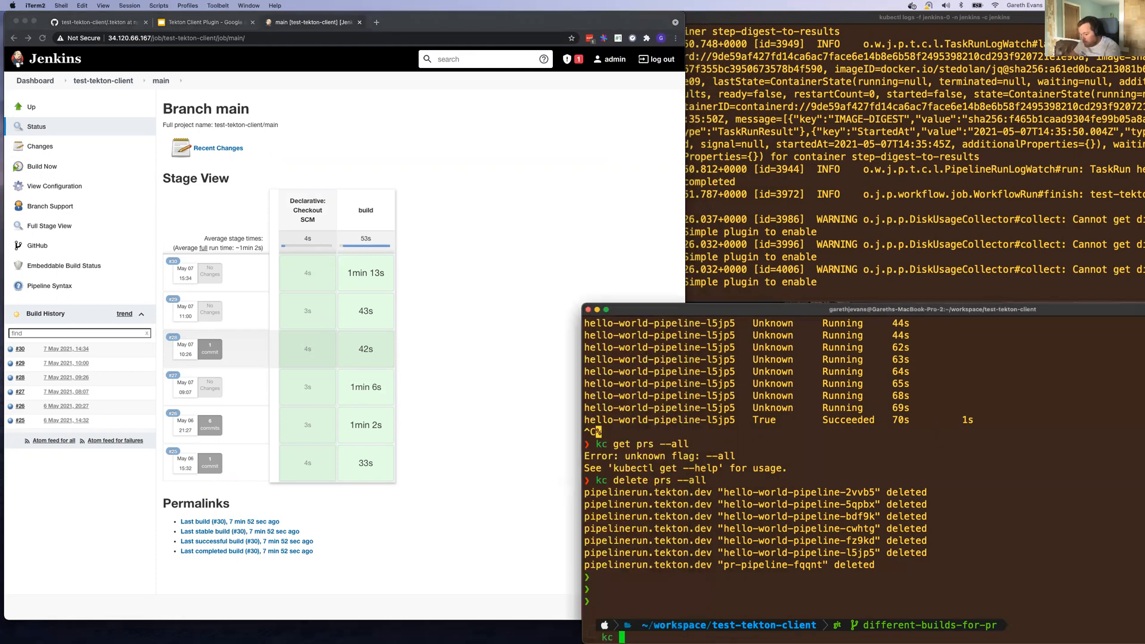
type("get")
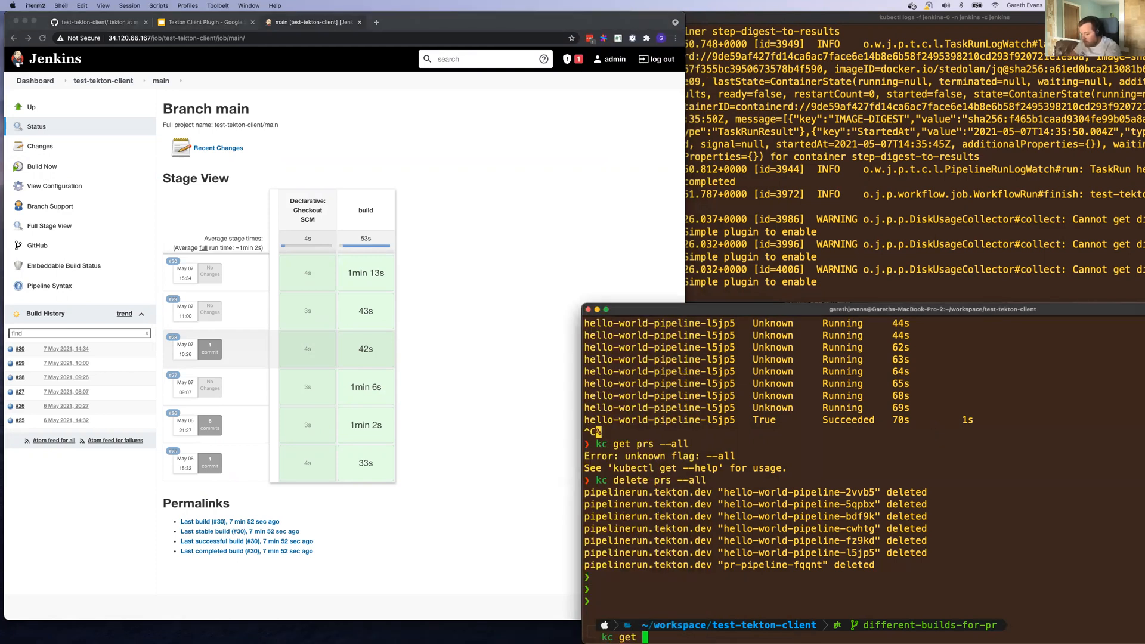
type("pods -w")
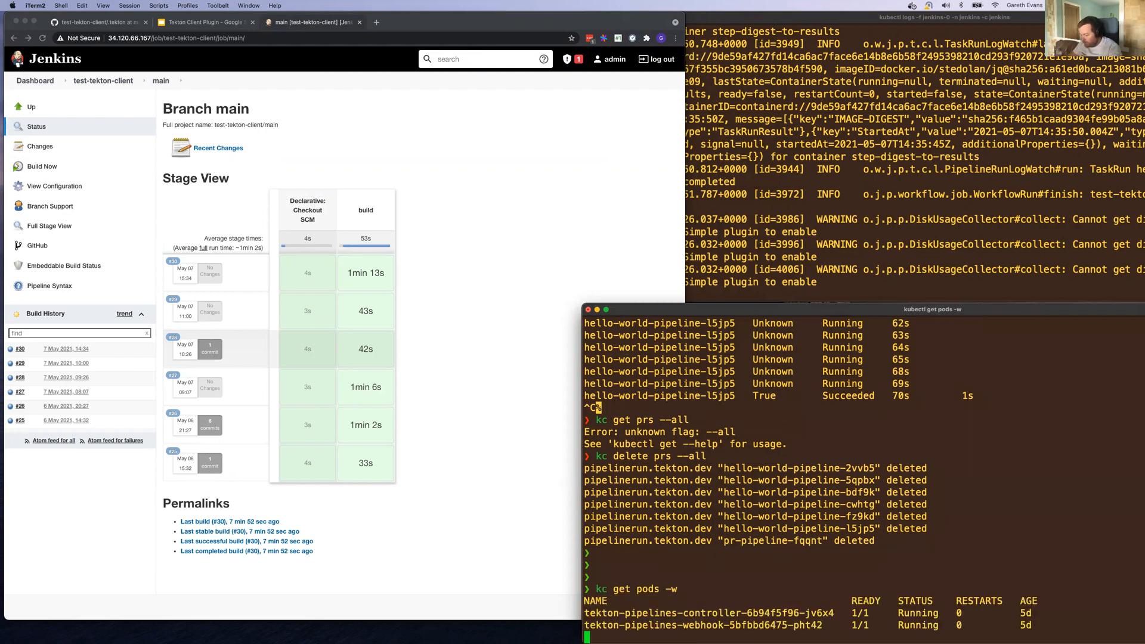
mouse_move(930, 436)
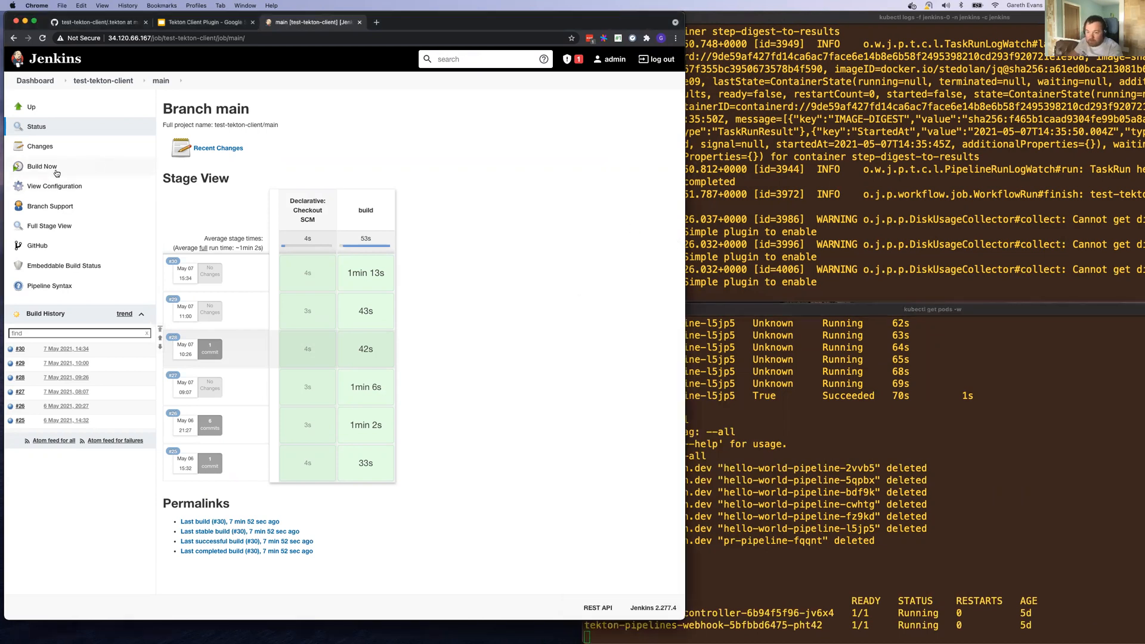
Step: Trigger main branch build #31 and follow its console output until it completes
left_click(42, 165)
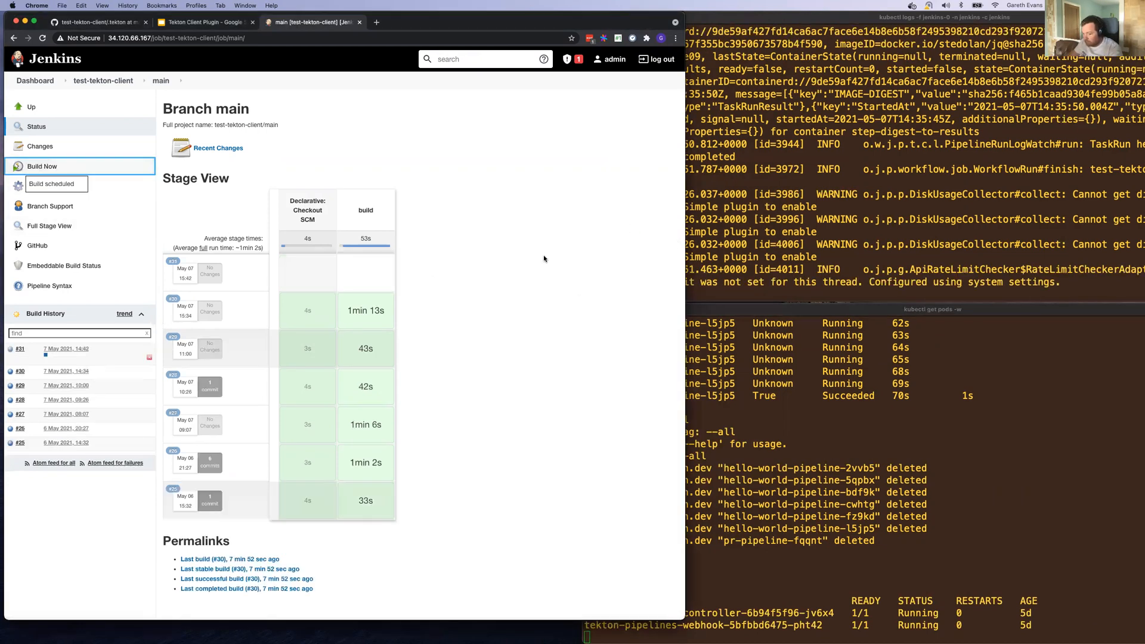
left_click(41, 166)
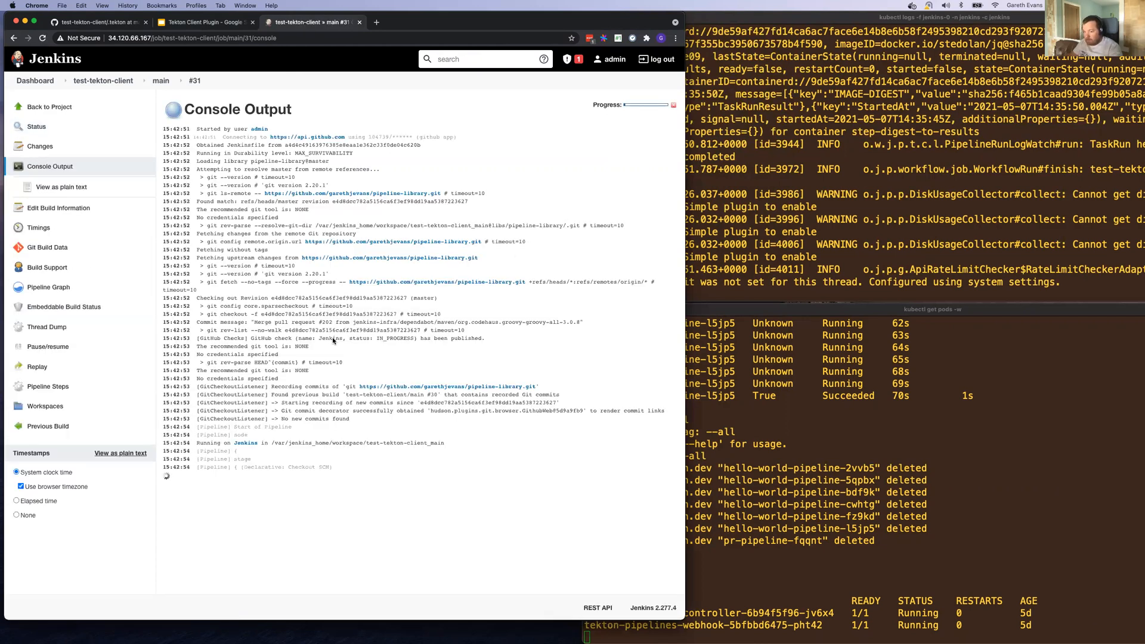
scroll("down", 3)
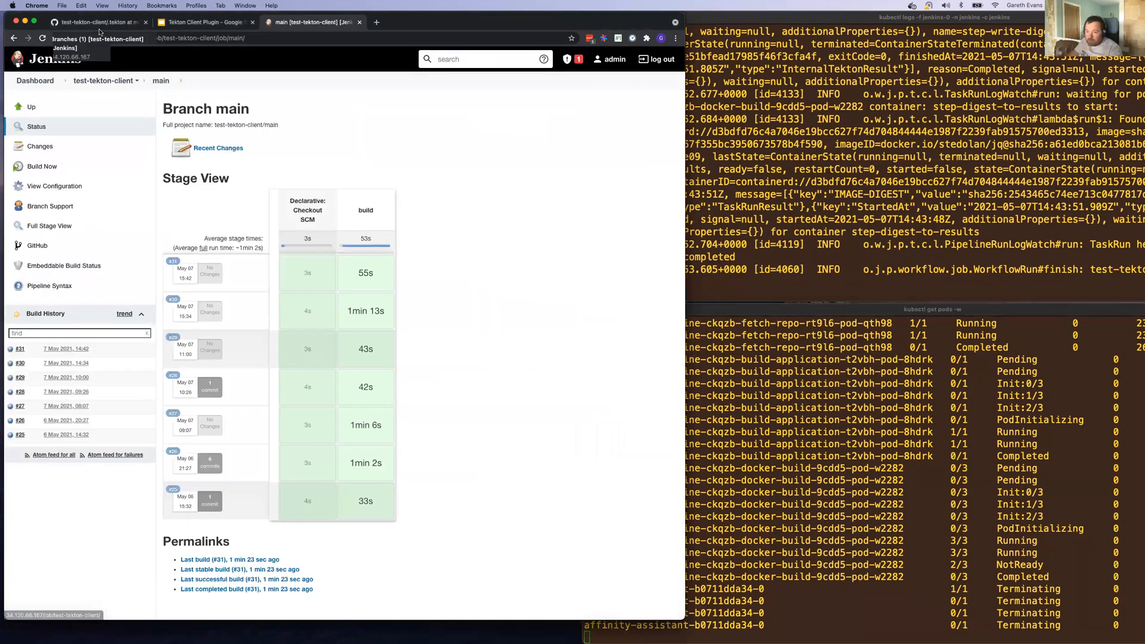
Step: Open pull request #11 from the repository's pull requests list
left_click(95, 23)
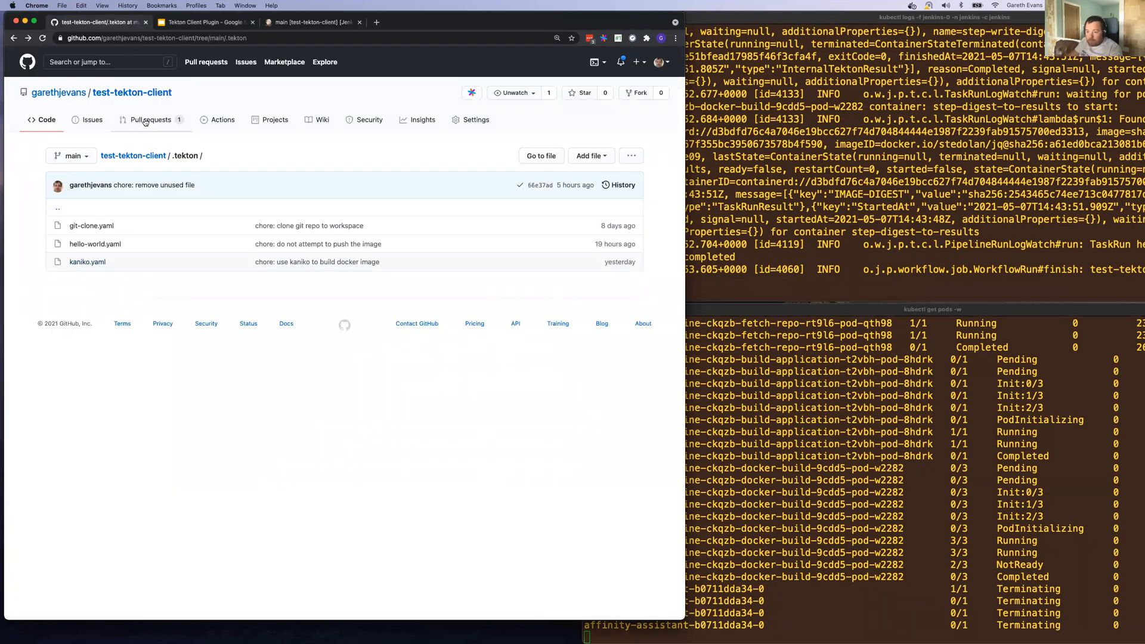
left_click(150, 119)
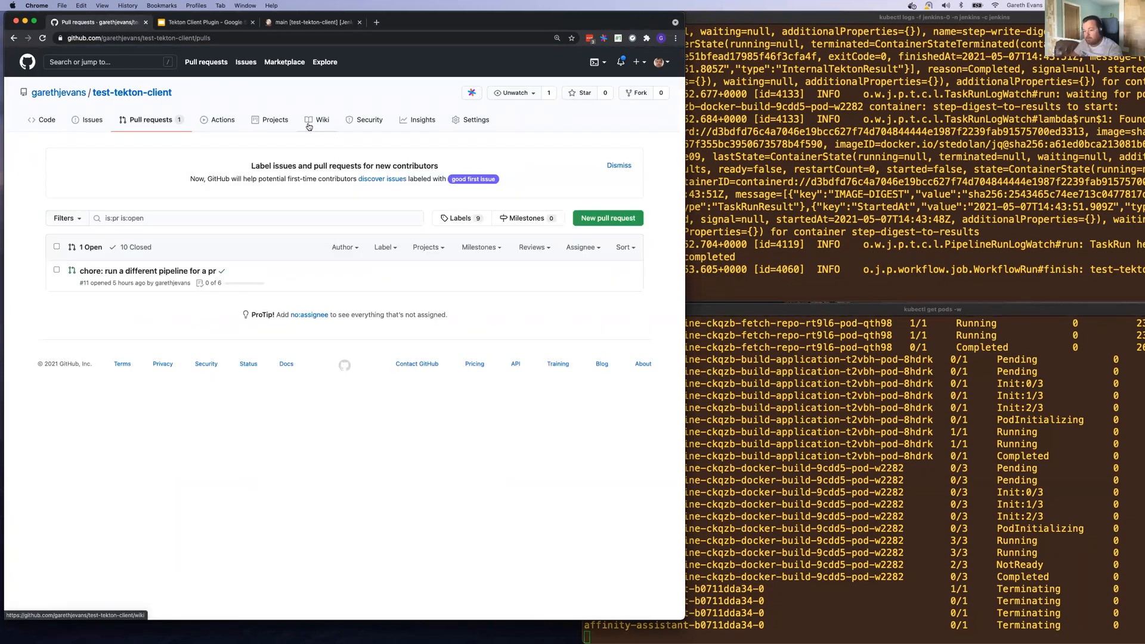
mouse_move(149, 271)
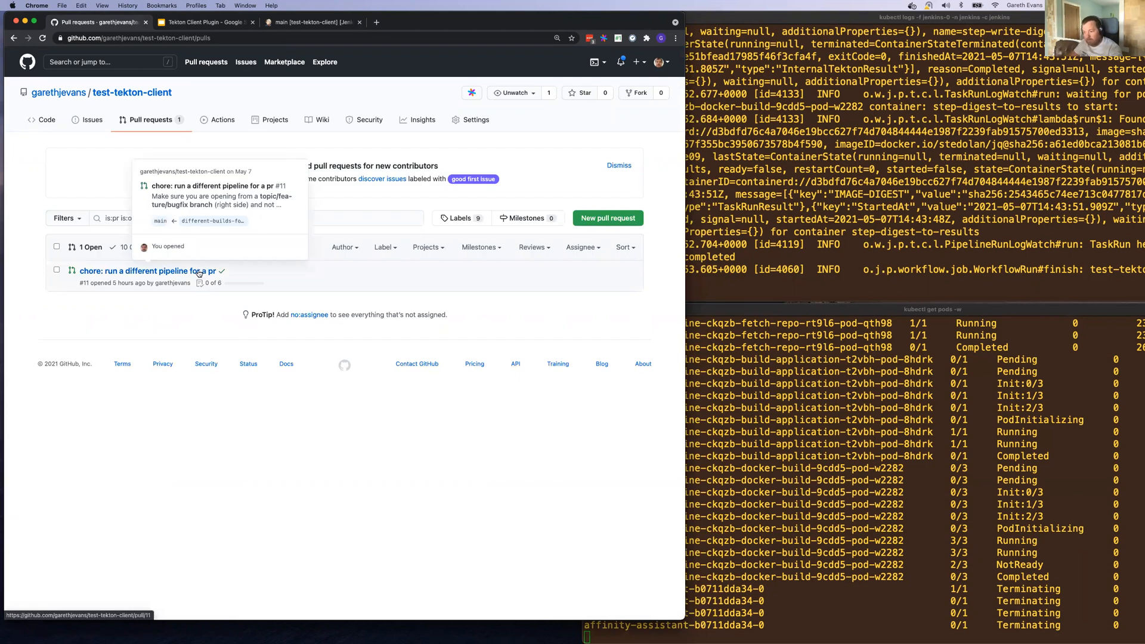
left_click(147, 270)
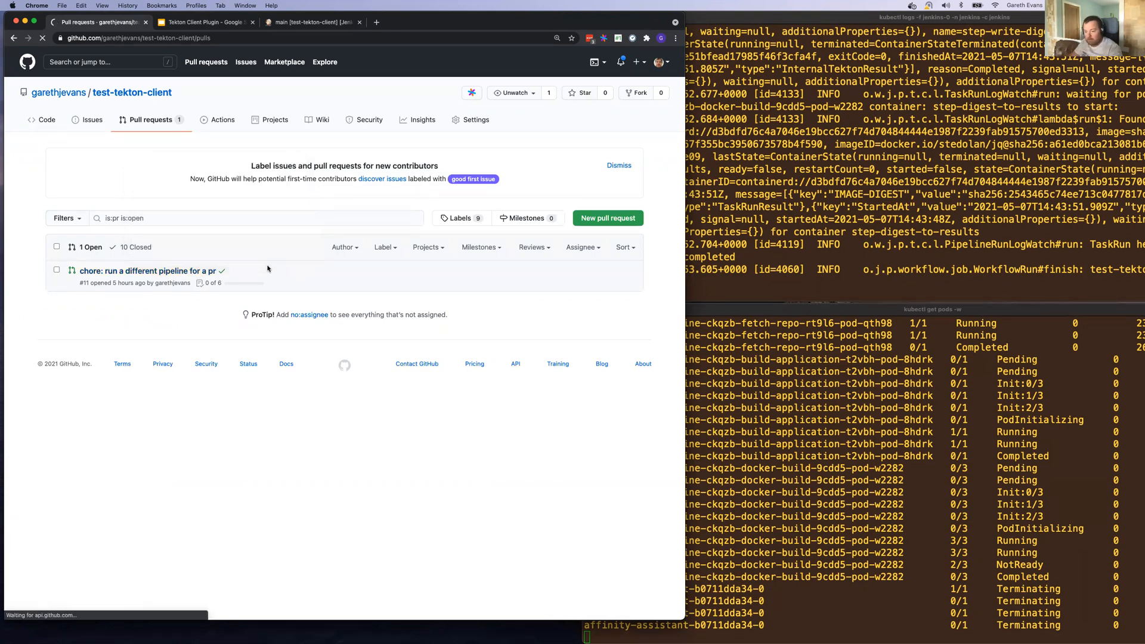
left_click(147, 270)
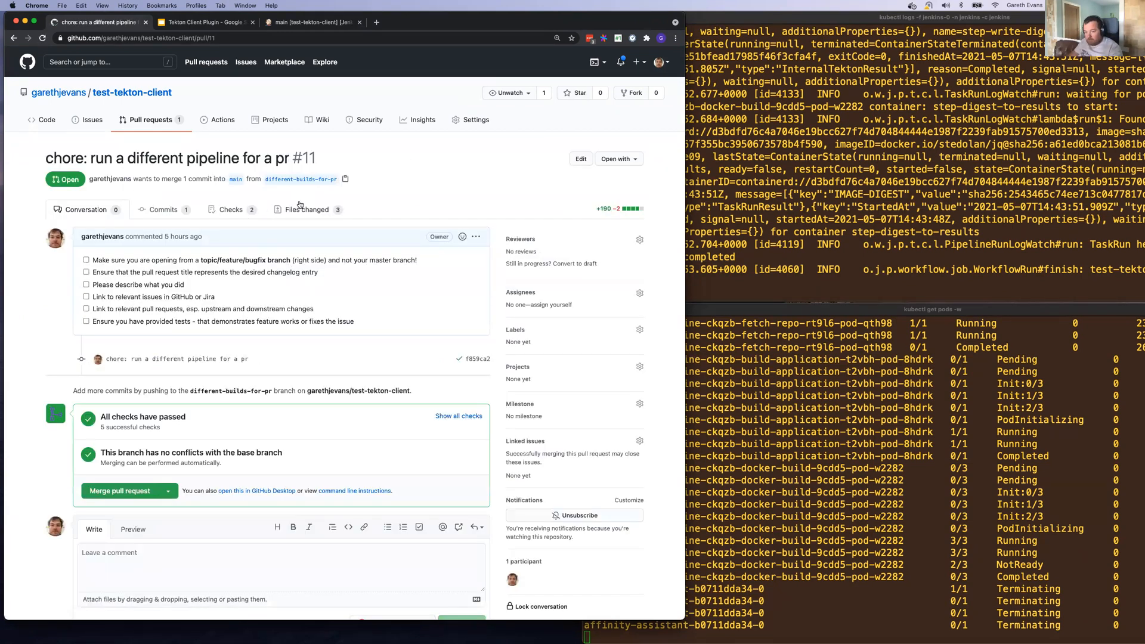
Step: Review PR #11's changed files: new pr.yaml, release.yaml and the Jenkinsfile Main/PR stages
left_click(306, 209)
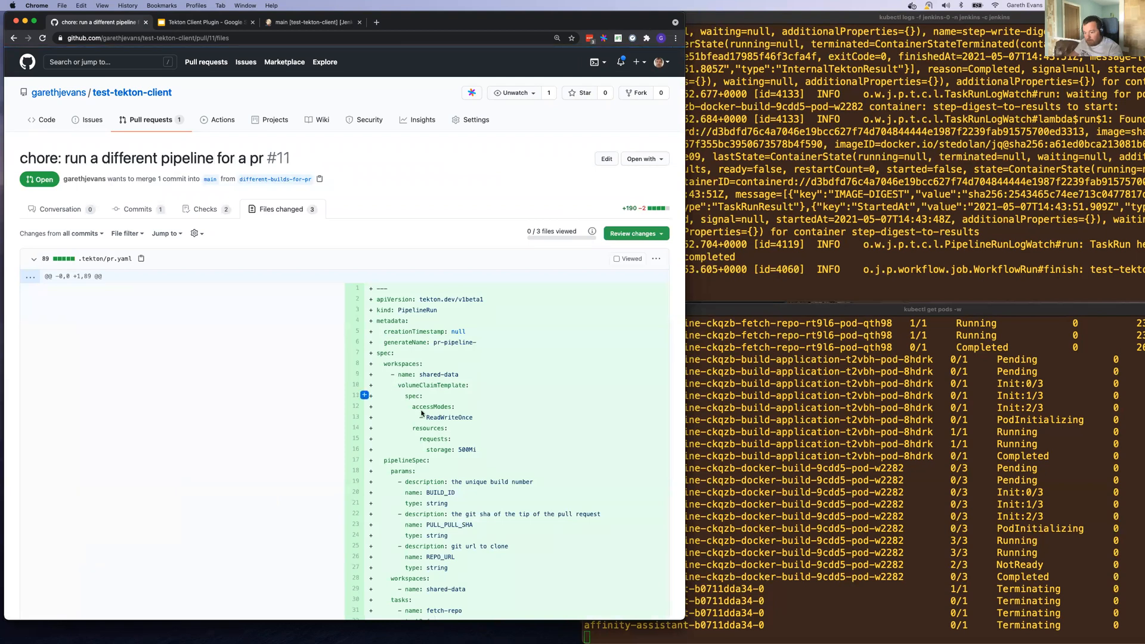
scroll("down", 3)
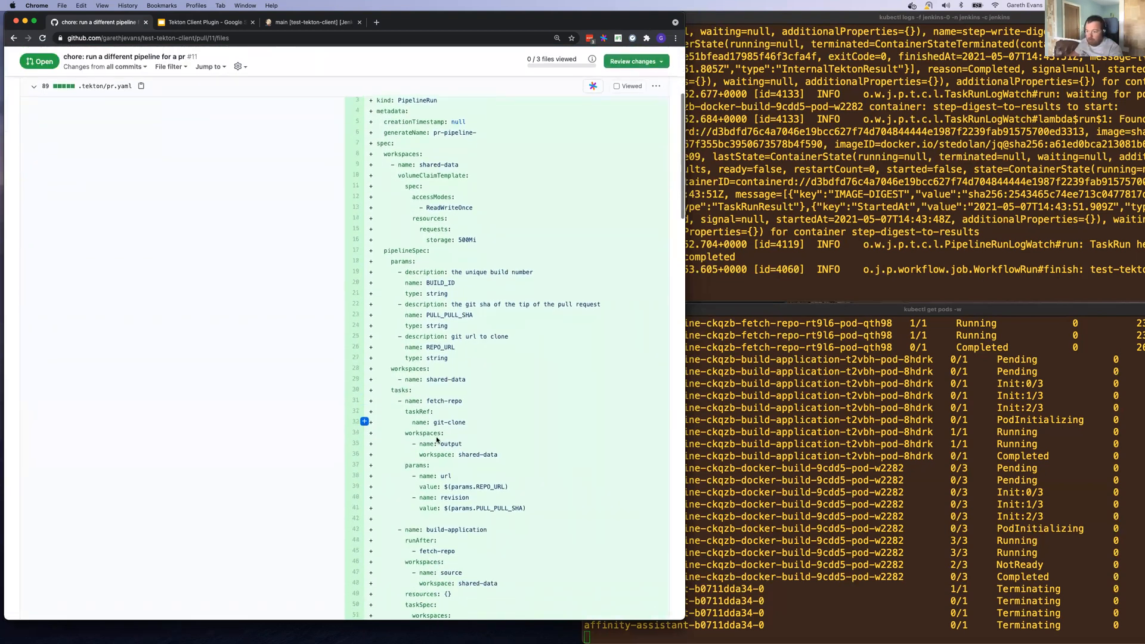
scroll("down", 3)
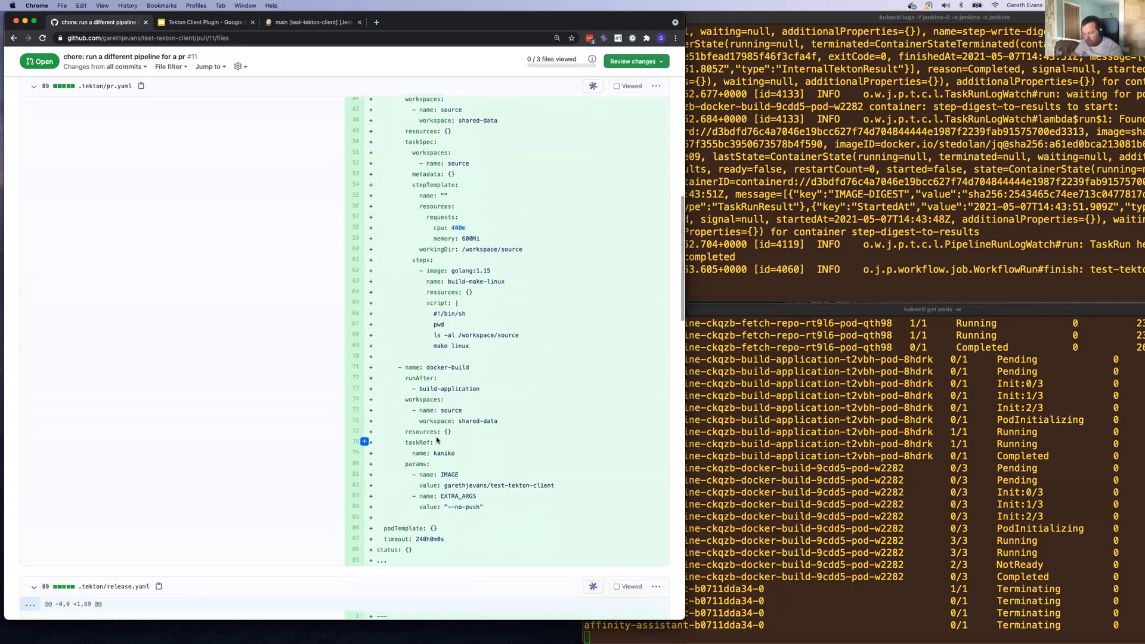
scroll("down", 3)
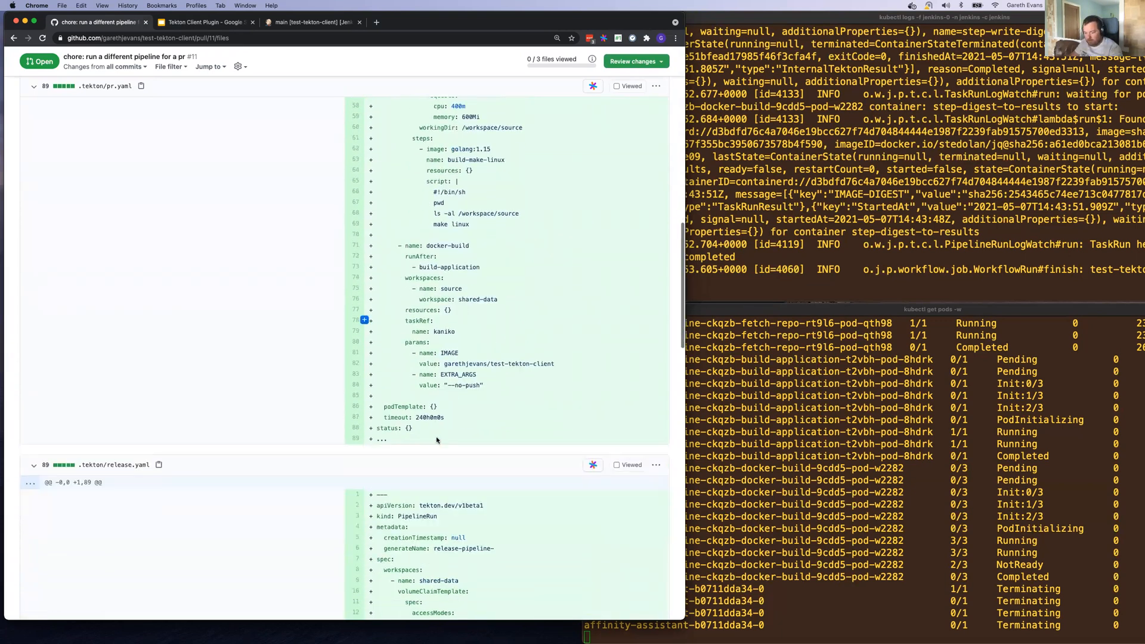
scroll("down", 3)
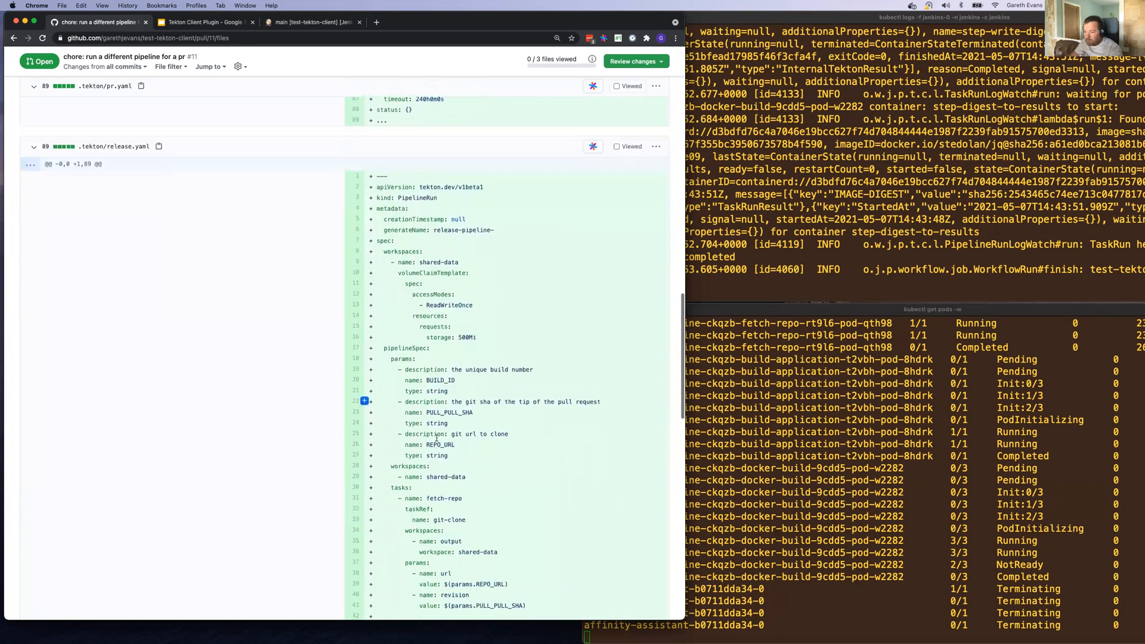
scroll("down", 3)
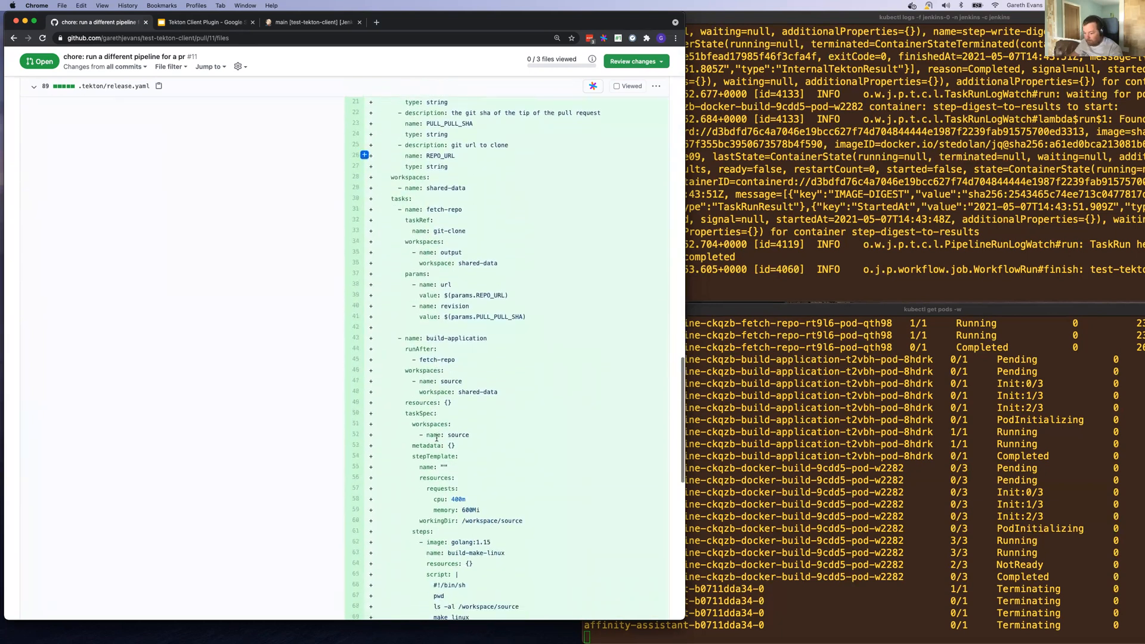
scroll("down", 3)
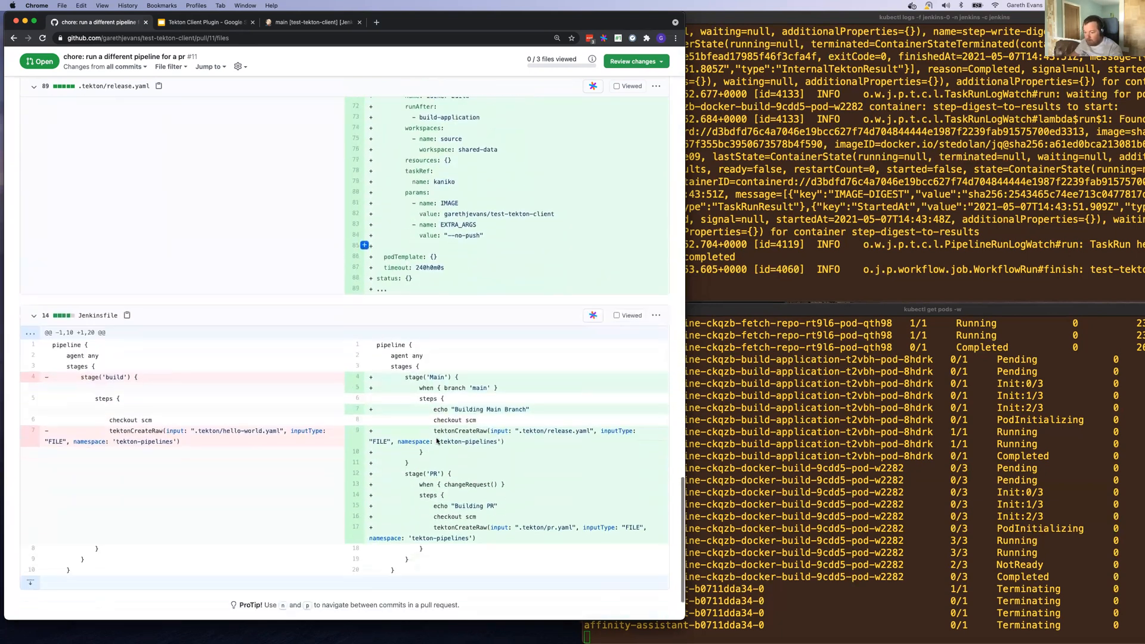
scroll("down", 3)
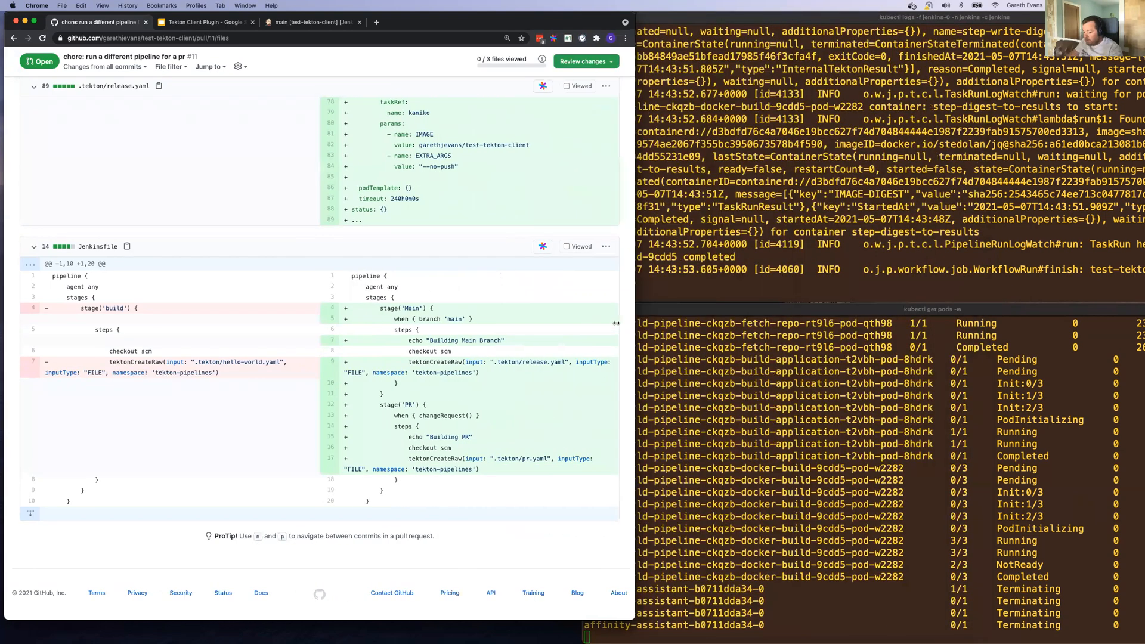
Step: View the console log of PR-11 build #2, which runs the PR stage's Tekton pr-pipeline
left_click(314, 21)
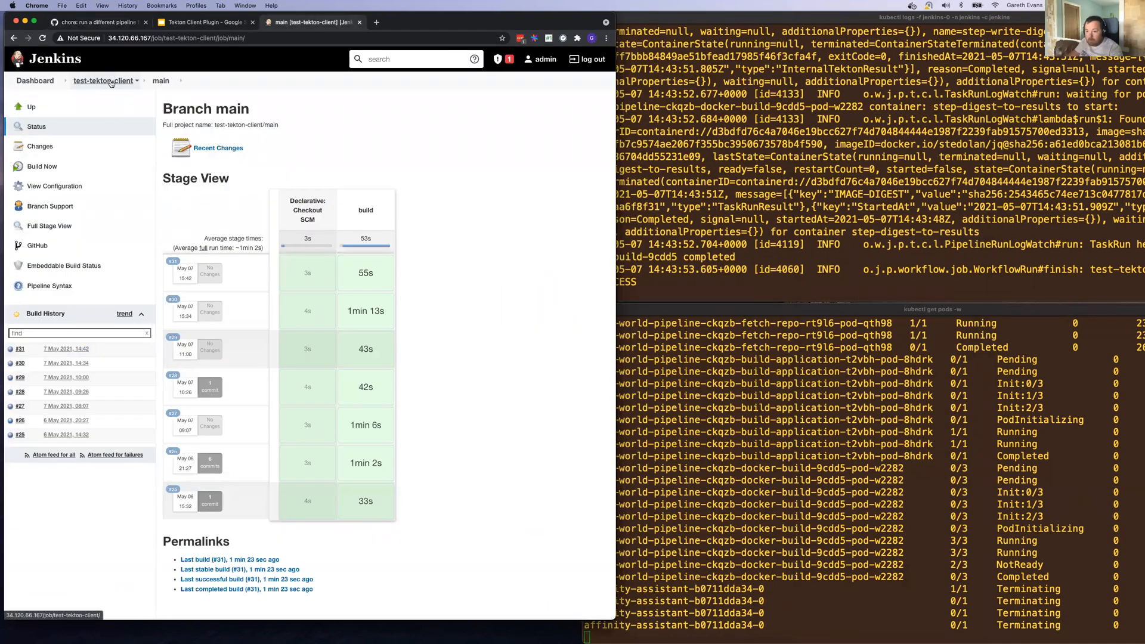
left_click(102, 80)
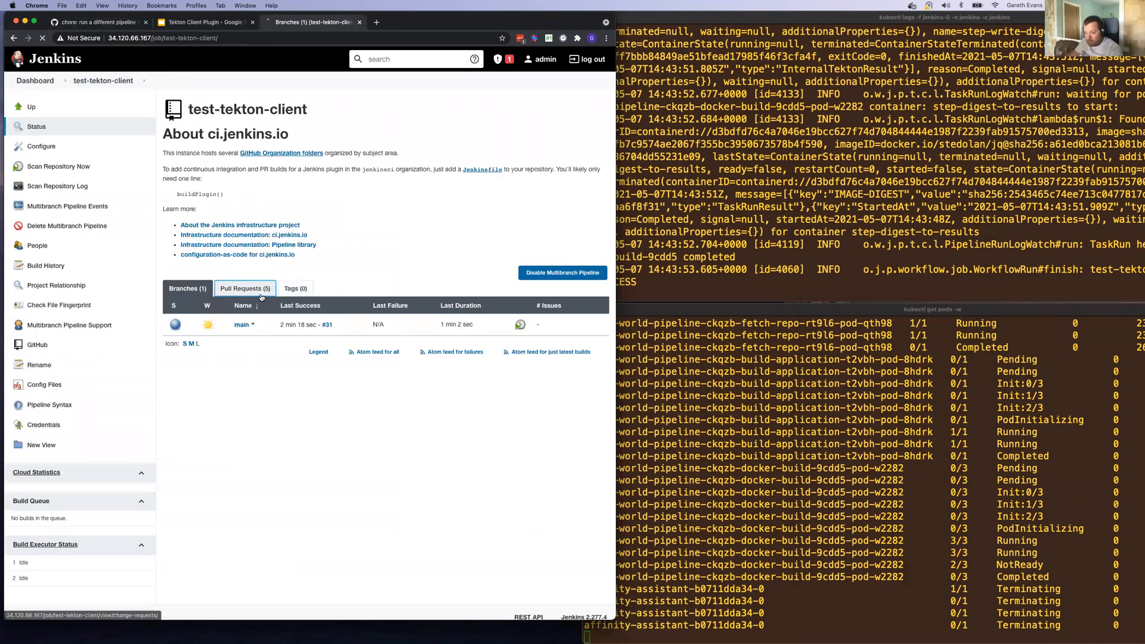
left_click(245, 287)
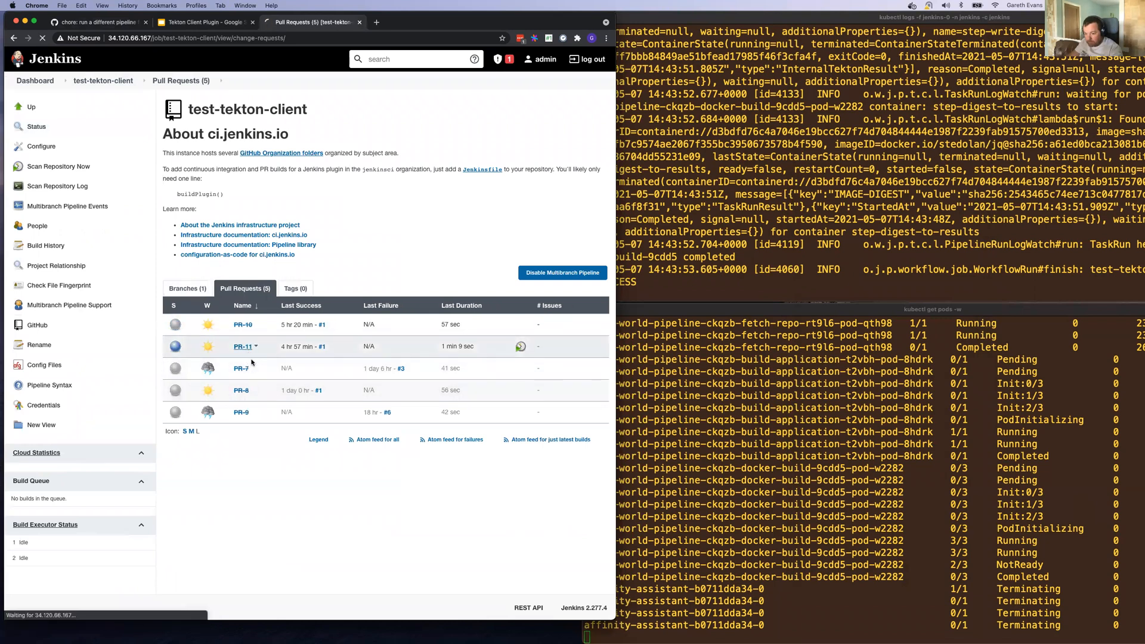
left_click(244, 346)
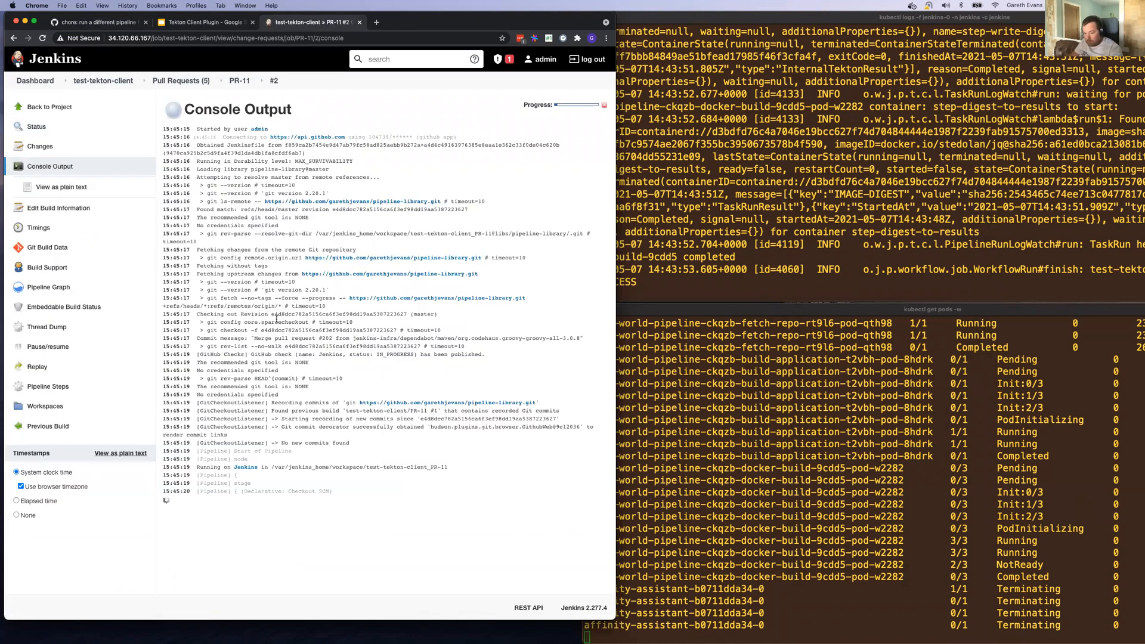
scroll("down", 3)
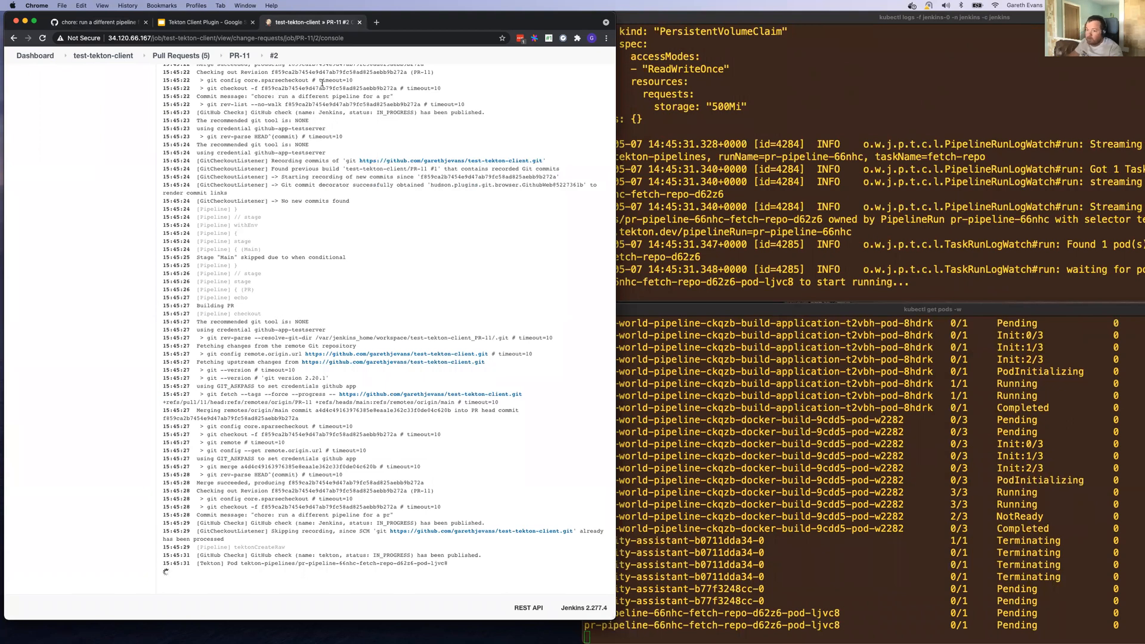
mouse_move(95, 22)
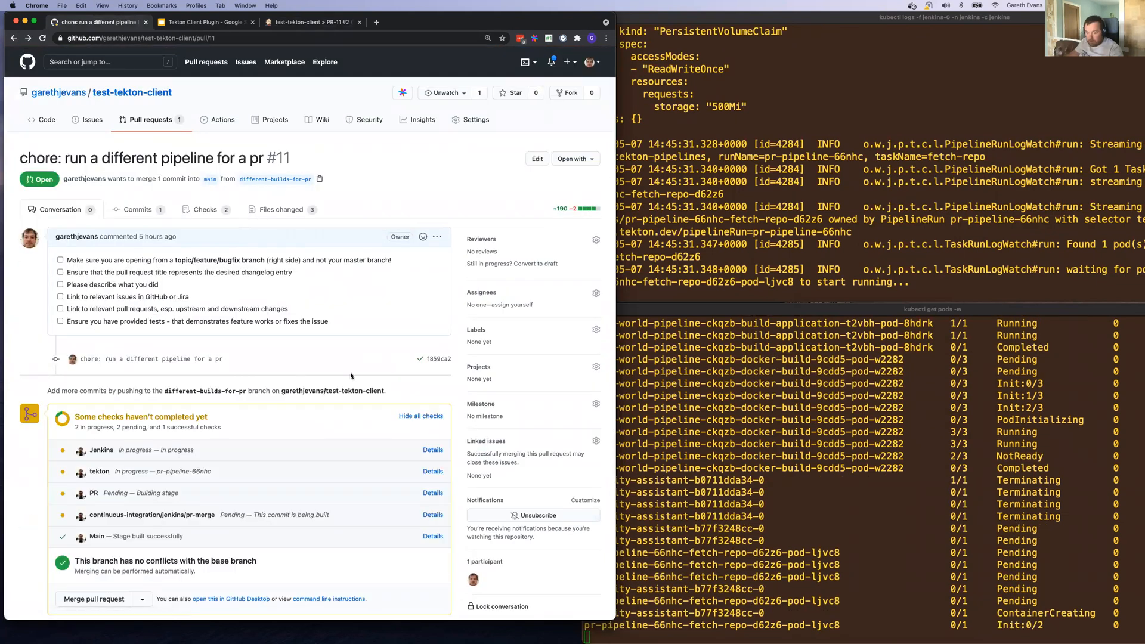
Step: Wait for PR-11 build #2 to report SUCCESS and confirm PR #11 shows 5 checks passed
scroll("down", 3)
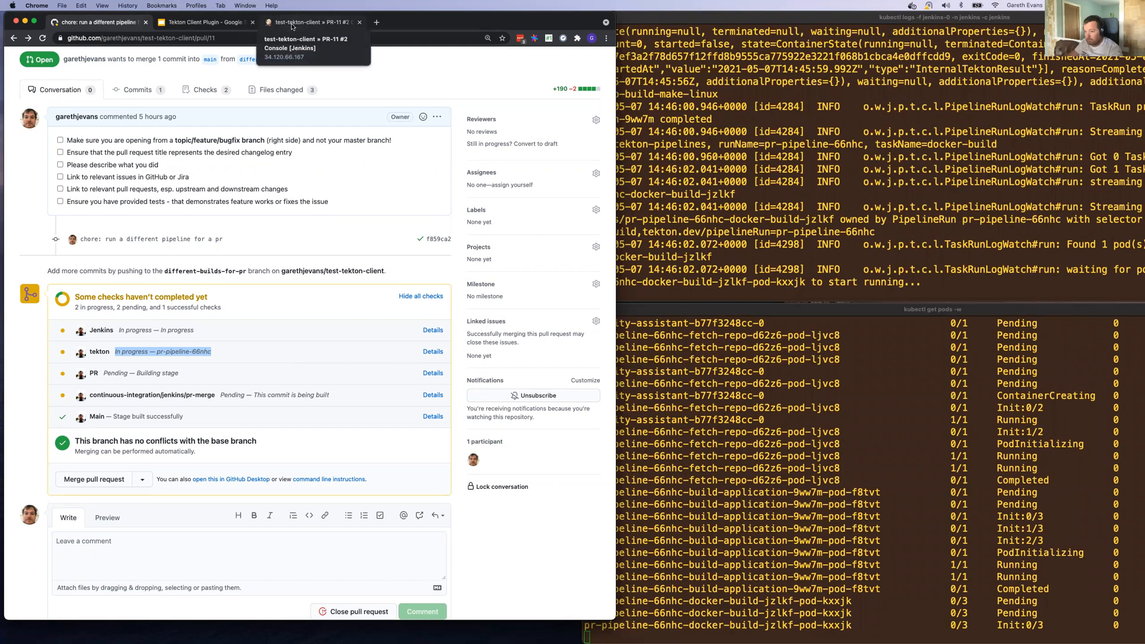
left_click(312, 22)
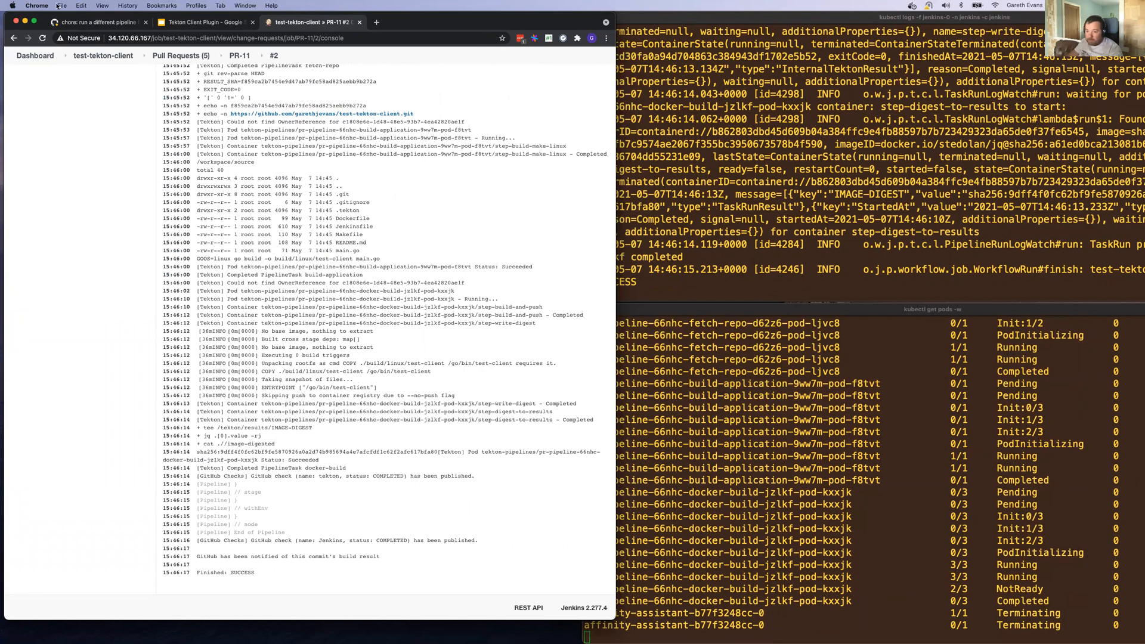
left_click(95, 22)
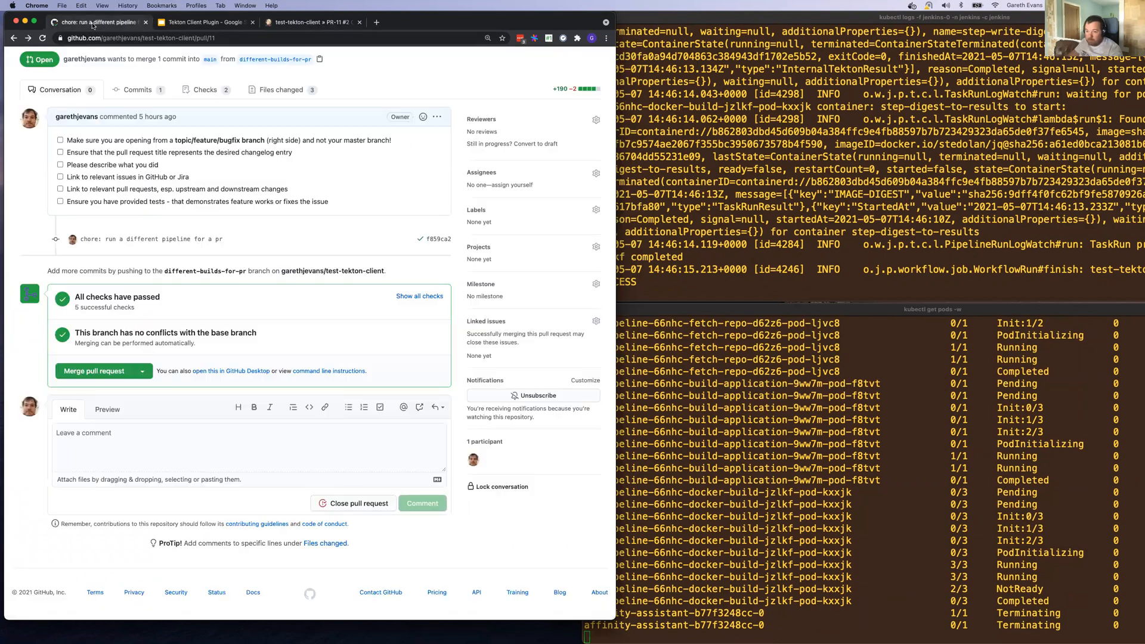
mouse_move(204, 297)
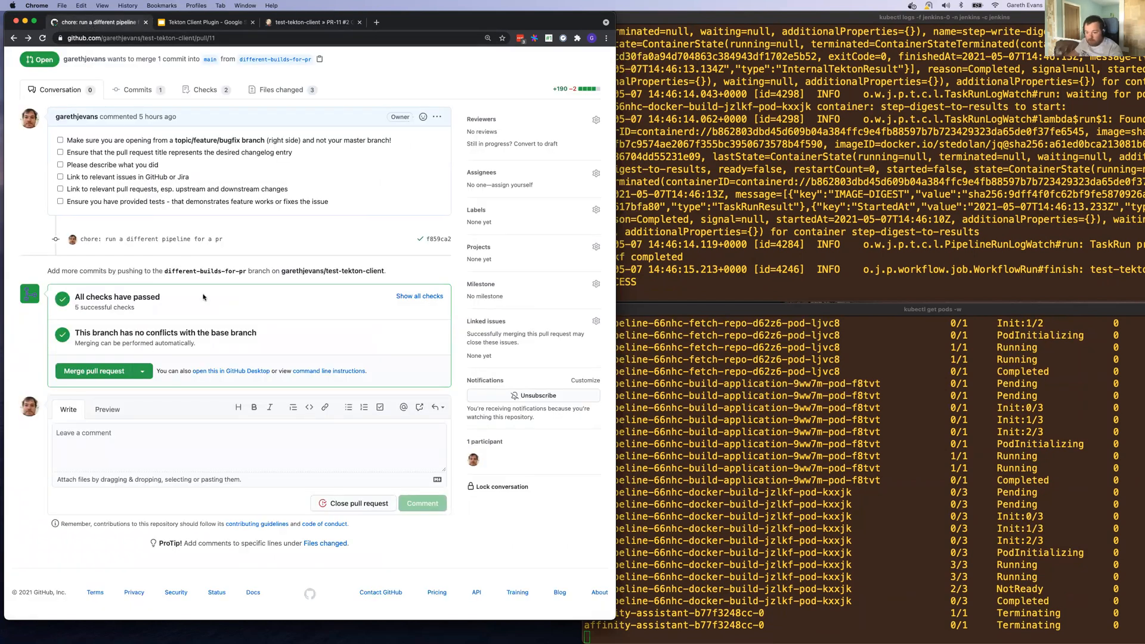